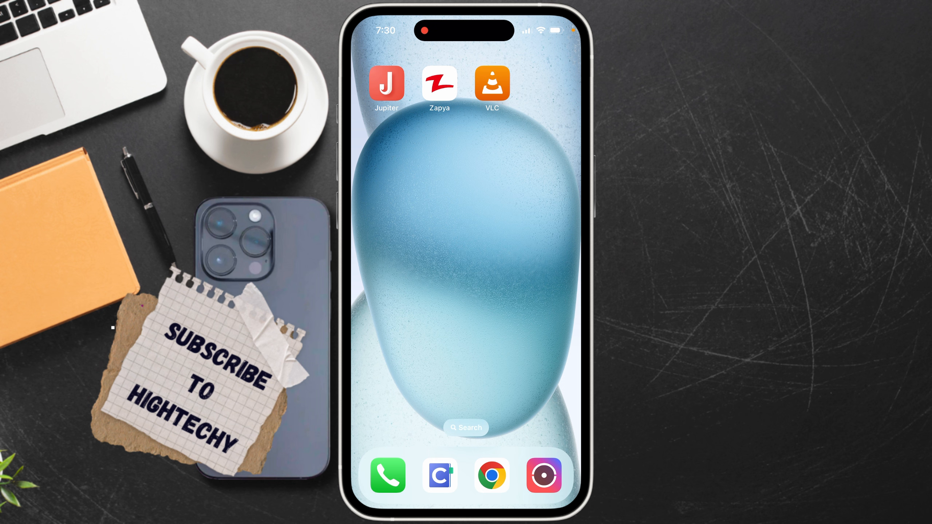
Step: Long-press the home screen until app icons jiggle with minus badges
click(492, 84)
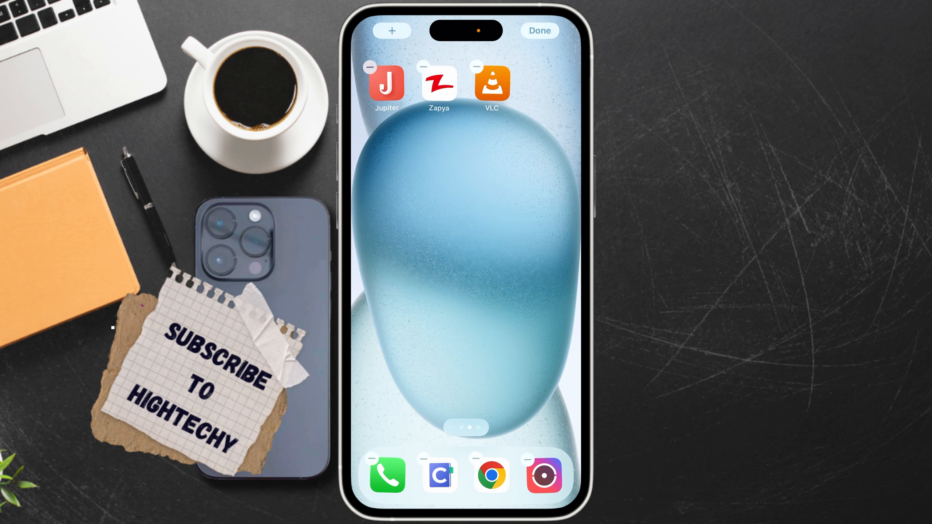
Step: Remove VLC from the Home Screen while keeping it installed
click(475, 65)
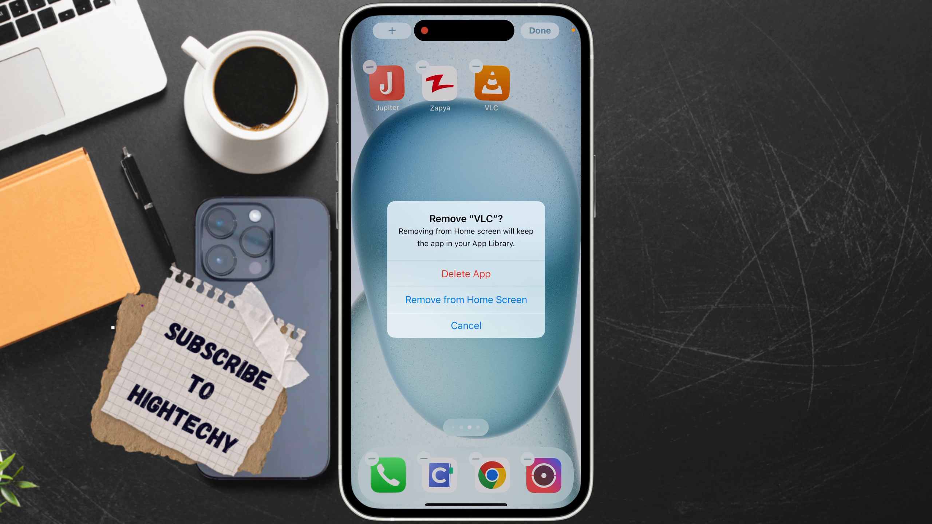
click(466, 300)
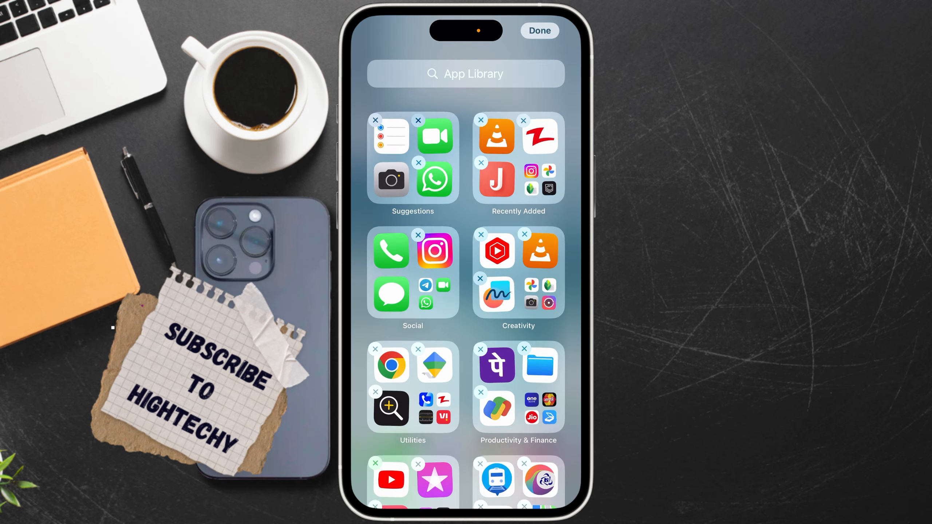
Step: Exit edit mode, open and close Zapya, and scroll the App Library categories
scroll(down, 3)
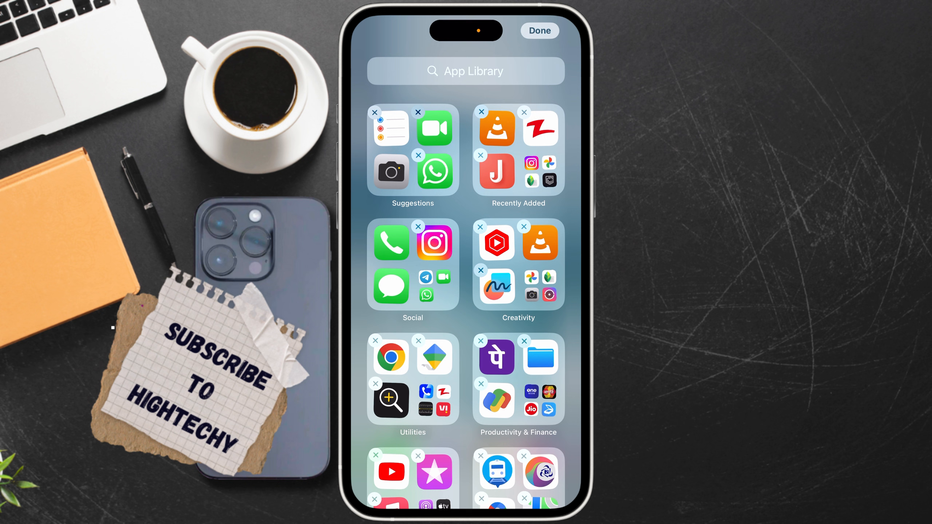
click(538, 30)
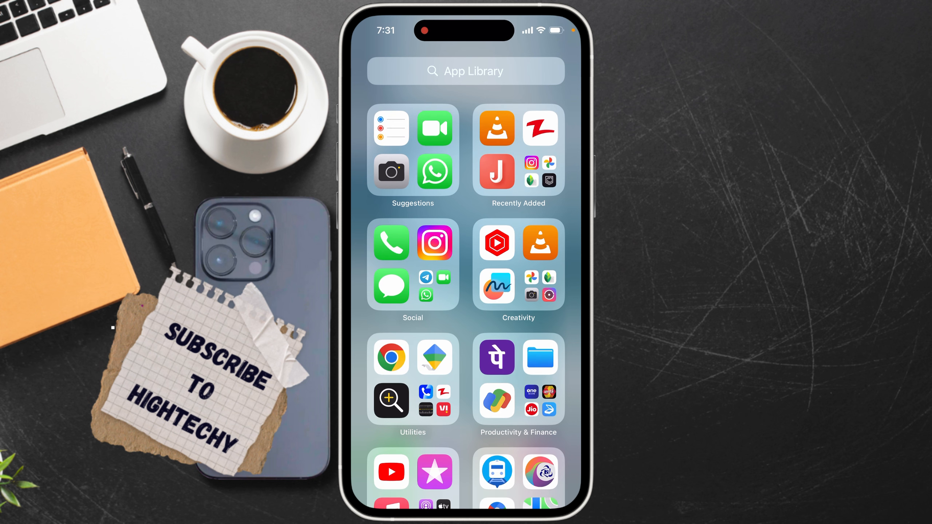
click(539, 127)
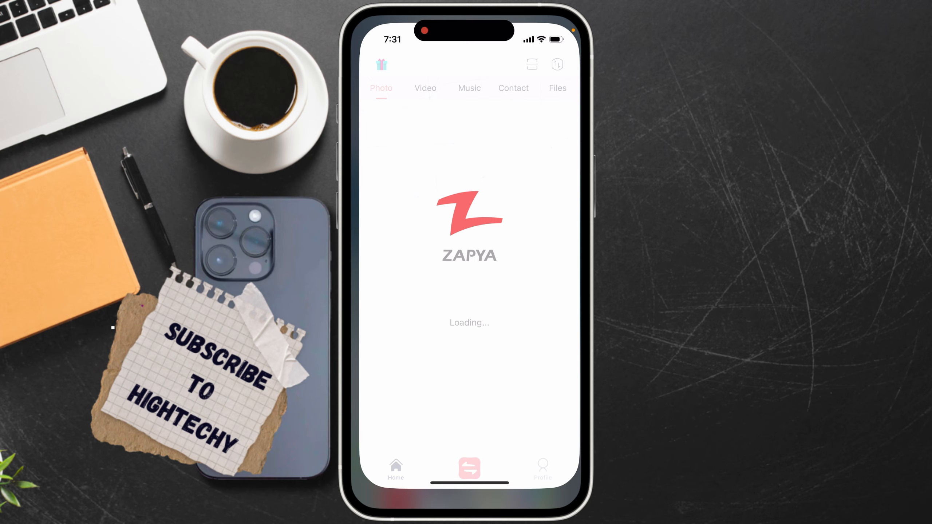
click(469, 88)
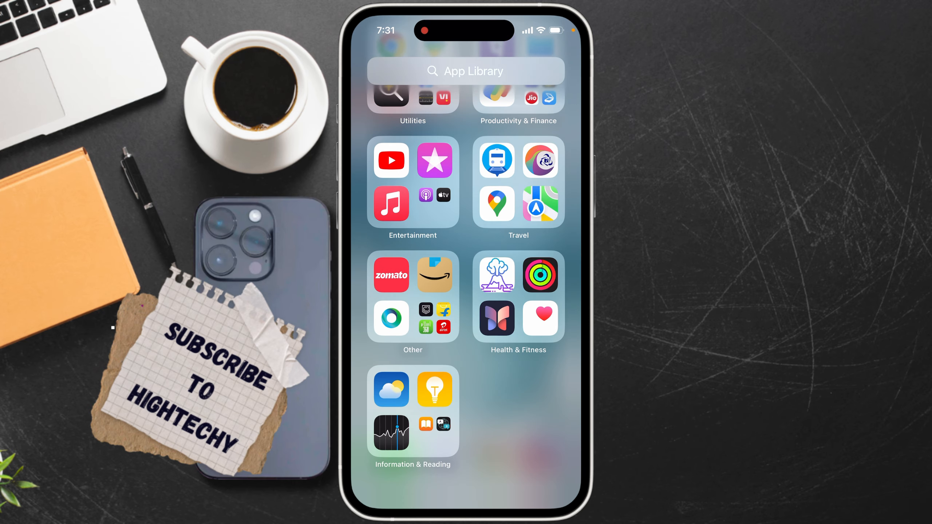
scroll(down, 3)
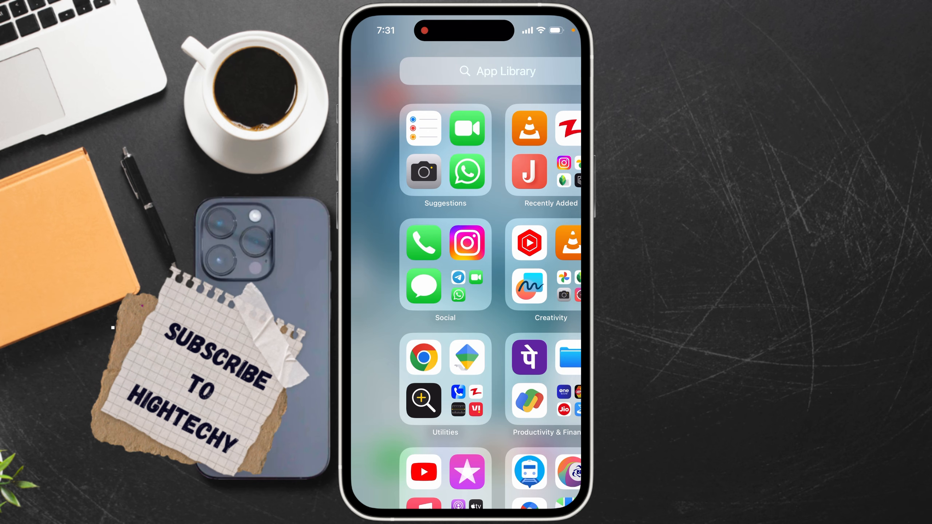
Step: Drag VLC from the App Library back onto a home screen page
click(490, 72)
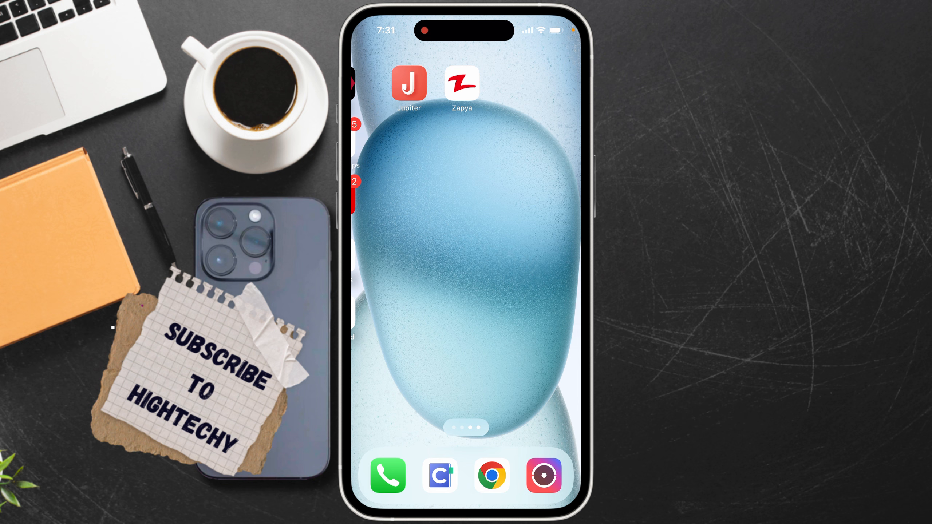
scroll(left, 3)
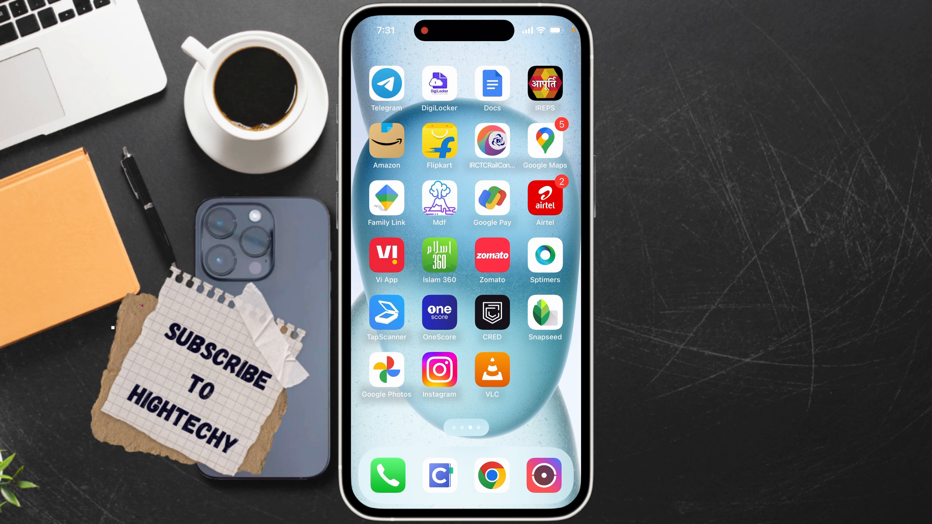